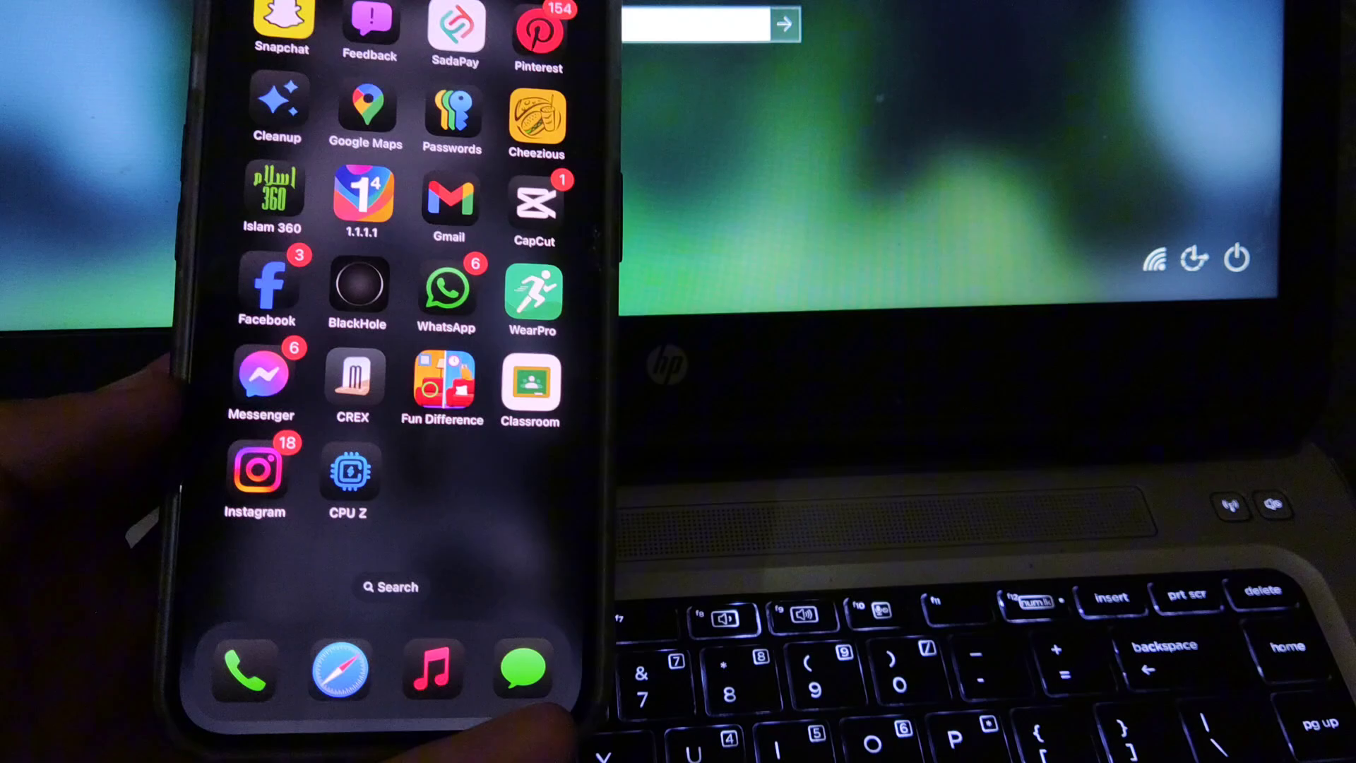
# Launch CPU Z from the home screen to view processor usage and memory breakdown.
pyautogui.click(348, 479)
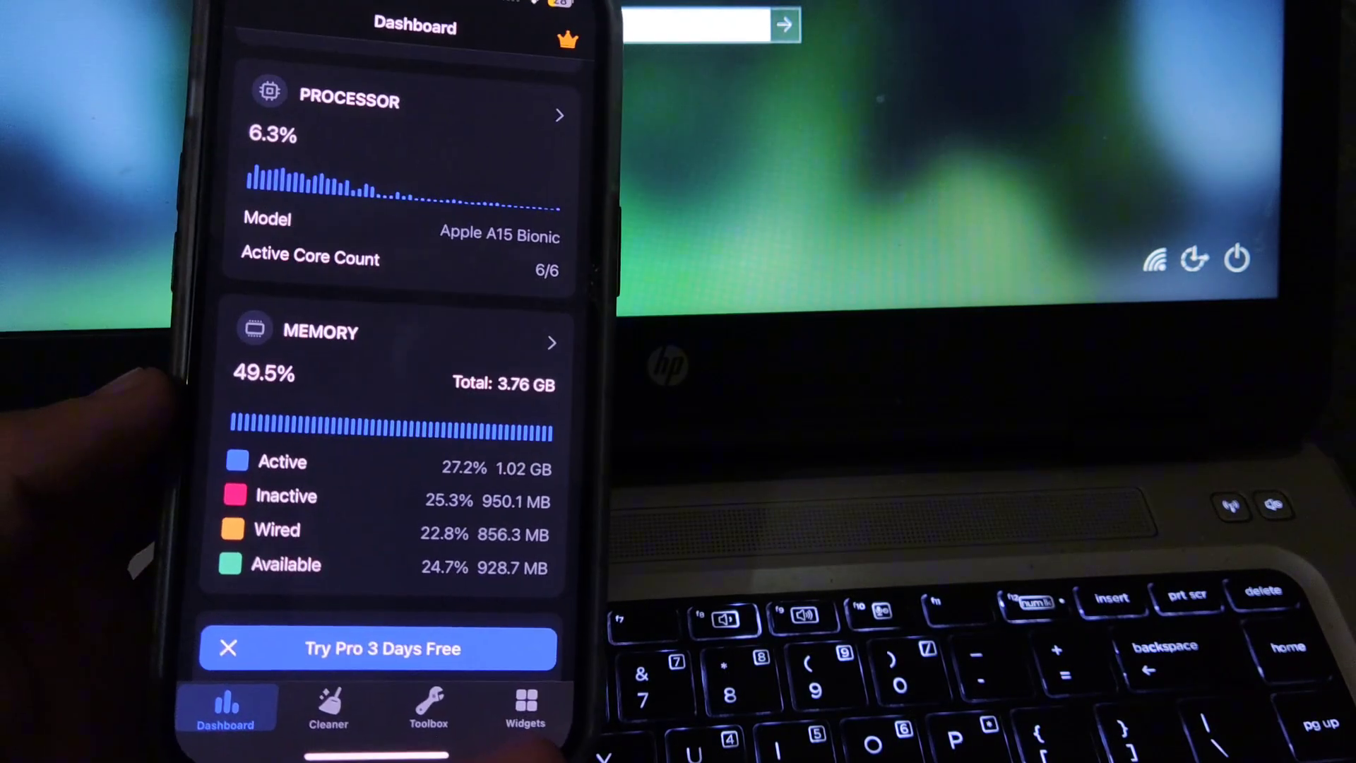